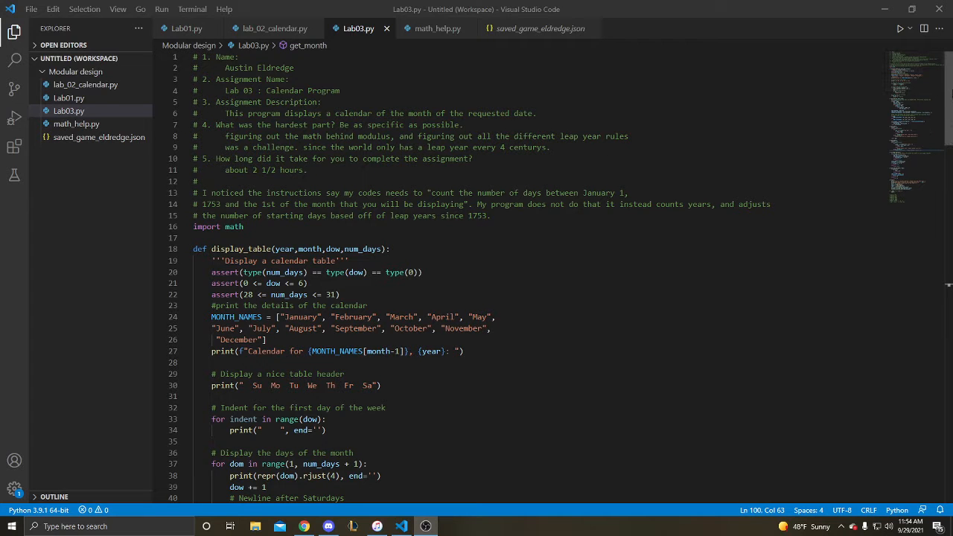
- Run Lab03.py and enter year 1753, month 1 to print the January 1753 calendar
{"action": "scroll", "scroll_direction": "down", "scroll_amount": 3}
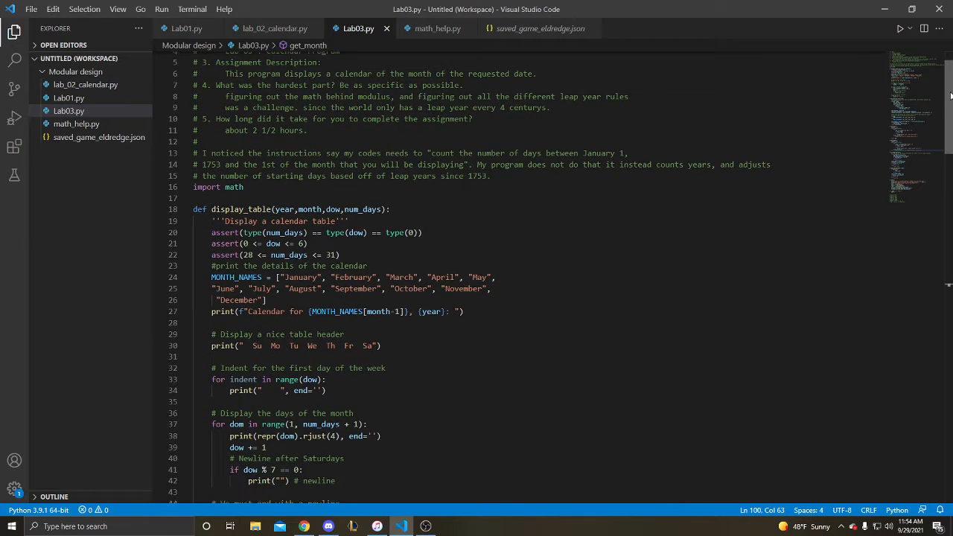
{"action": "scroll", "scroll_direction": "down", "scroll_amount": 3}
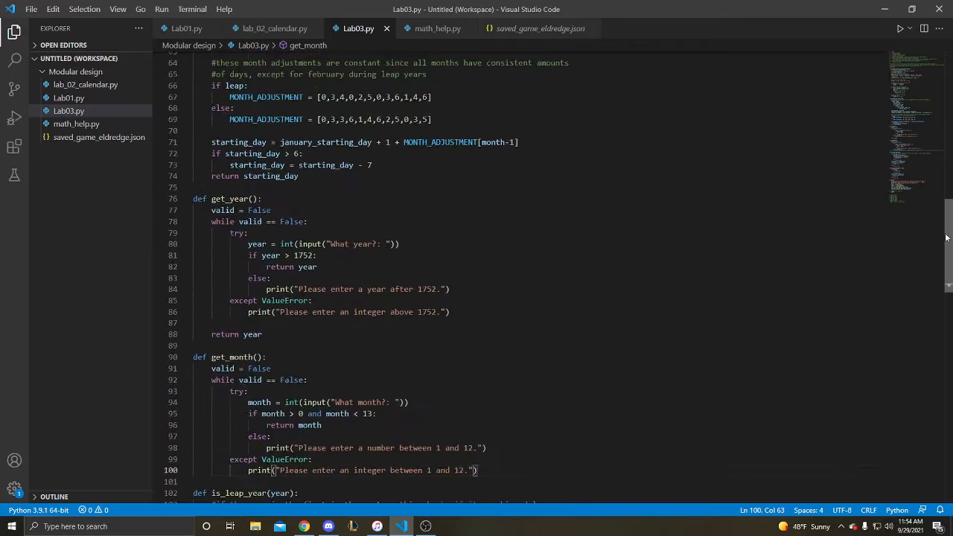
{"action": "scroll", "scroll_direction": "down", "scroll_amount": 3}
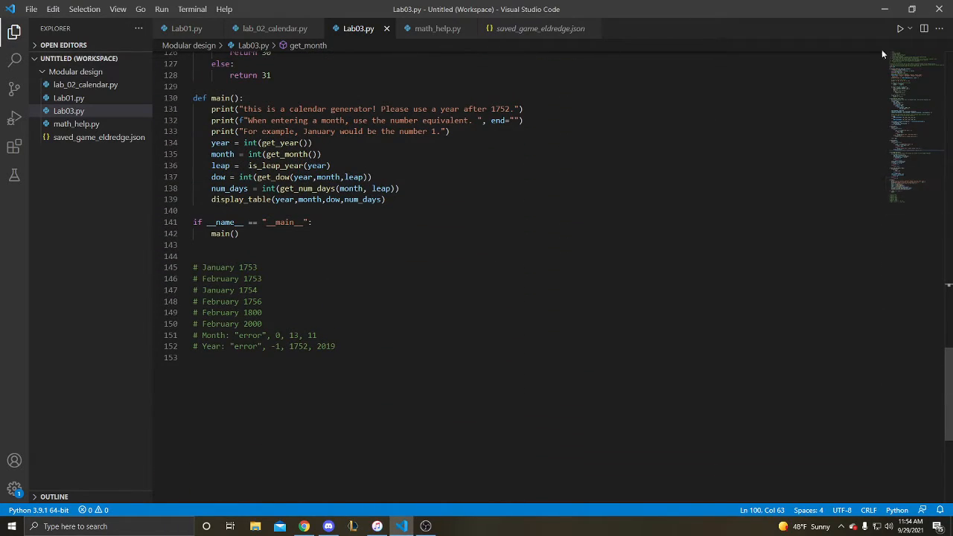
{"action": "left_click", "coordinate": [899, 28]}
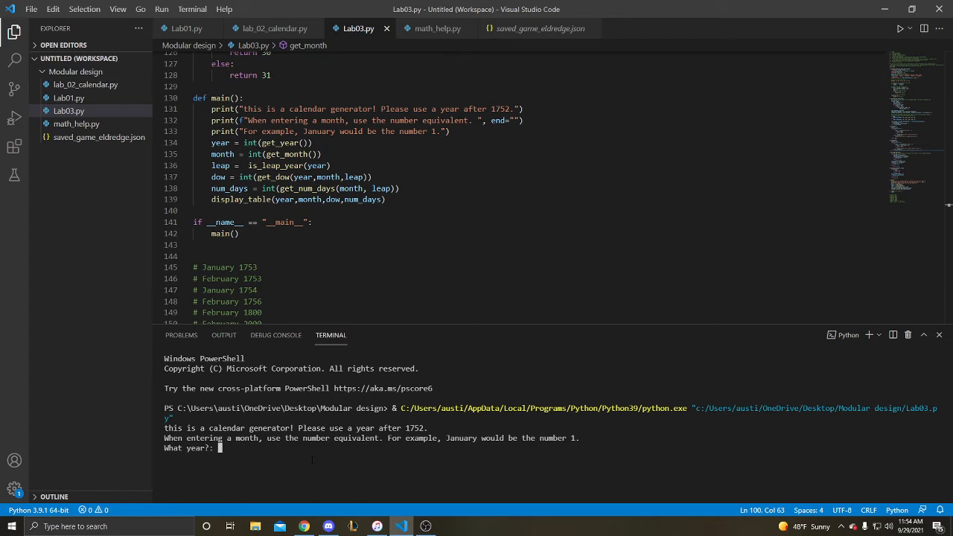
{"action": "type", "text": "1753"}
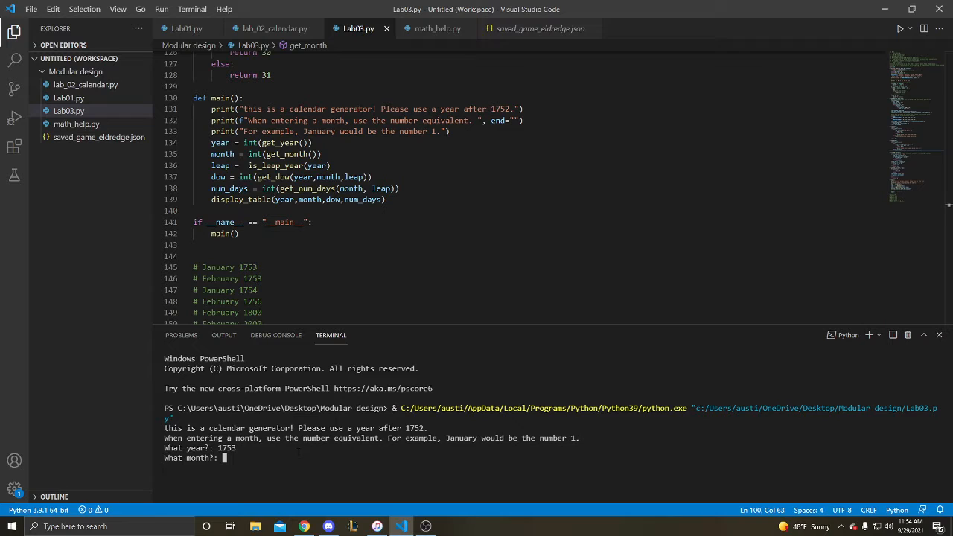
{"action": "type", "text": "1"}
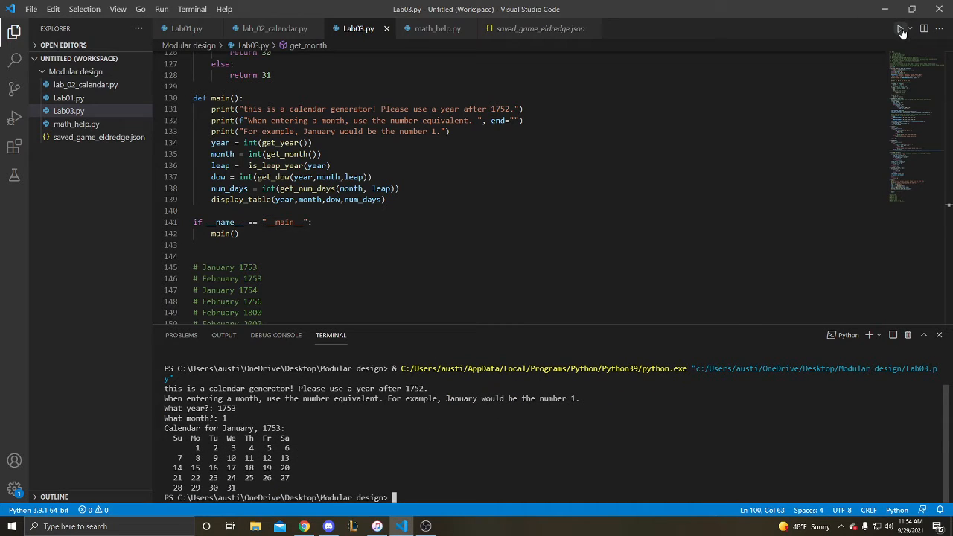
- Run the program again and enter year 1753 for the February 1753 test
{"action": "left_click", "coordinate": [900, 28]}
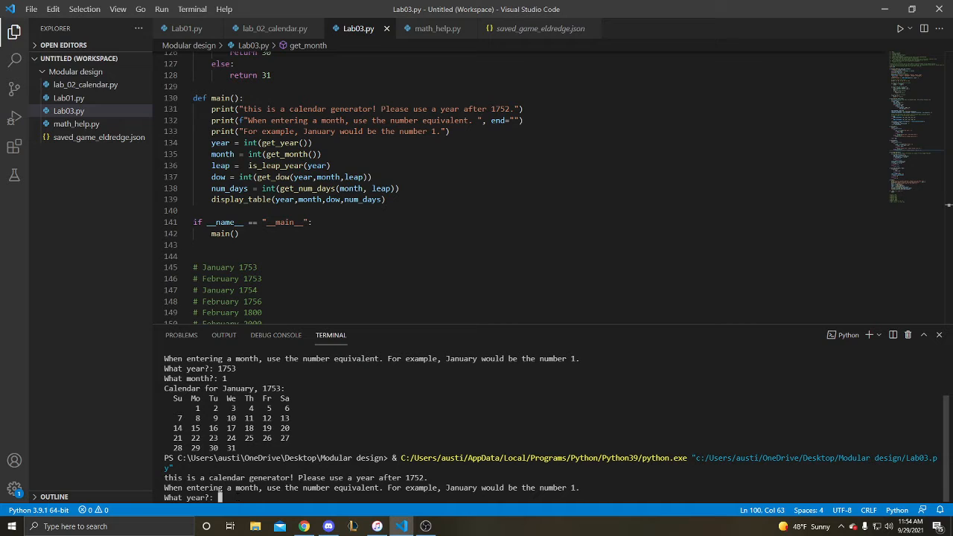
{"action": "type", "text": "1753"}
{"action": "type", "text": "2"}
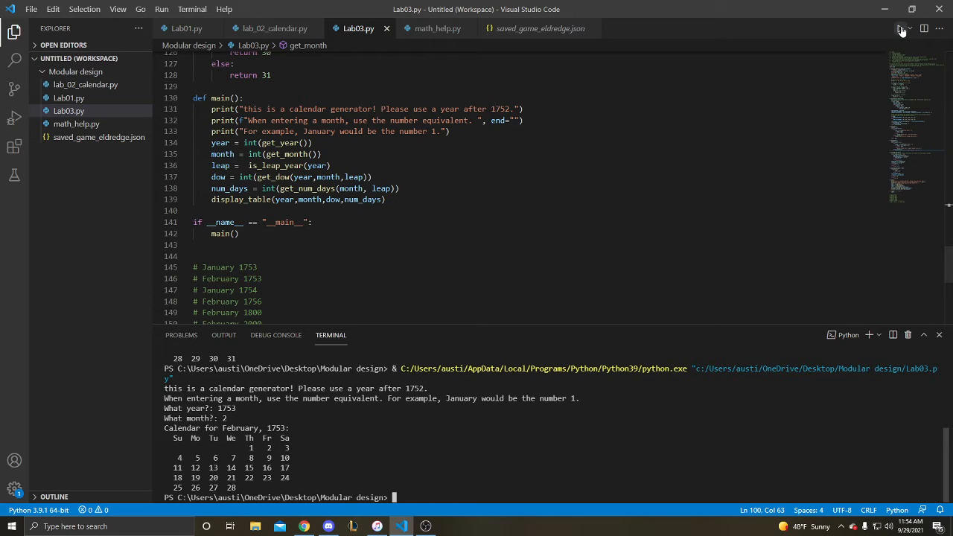
- Run the program for January 1754 and February 1756 calendars
{"action": "left_click", "coordinate": [900, 28]}
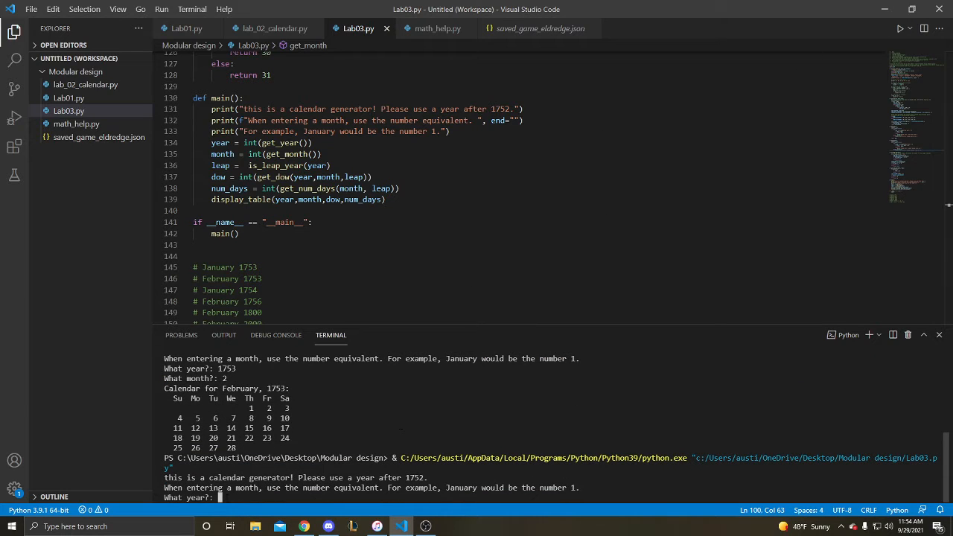
{"action": "type", "text": "1754"}
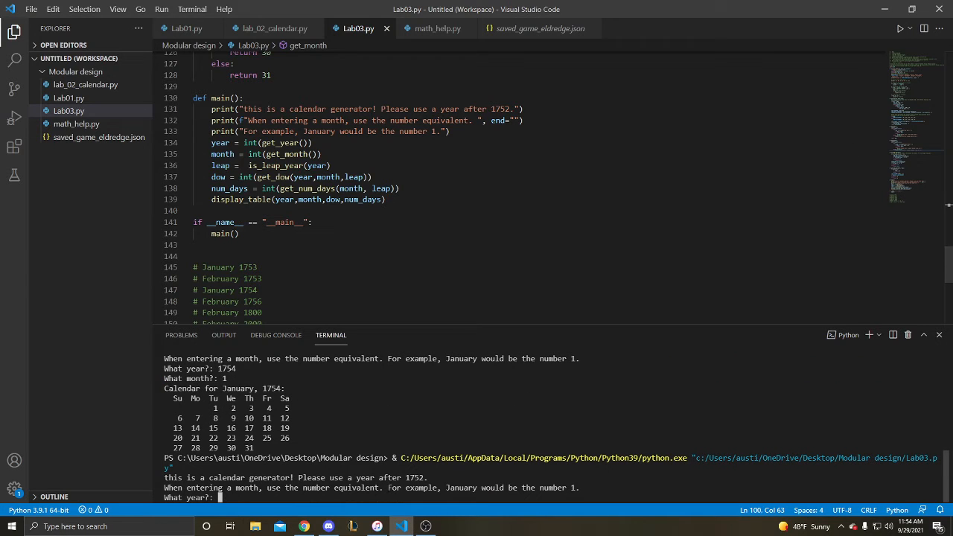
{"action": "type", "text": "1756"}
{"action": "type", "text": "2"}
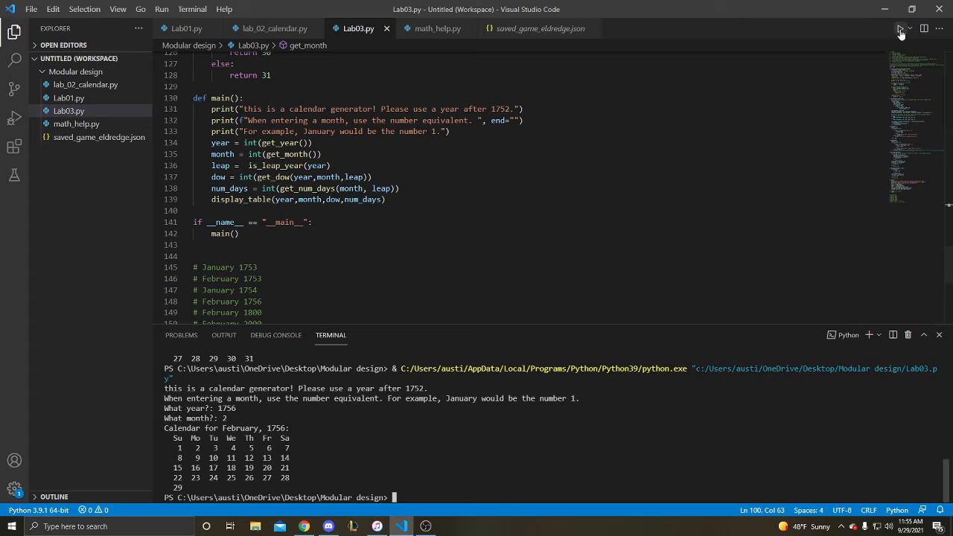
- Run the program again with year 1800 and month 2 for the February 1800 calendar
{"action": "left_click", "coordinate": [900, 28]}
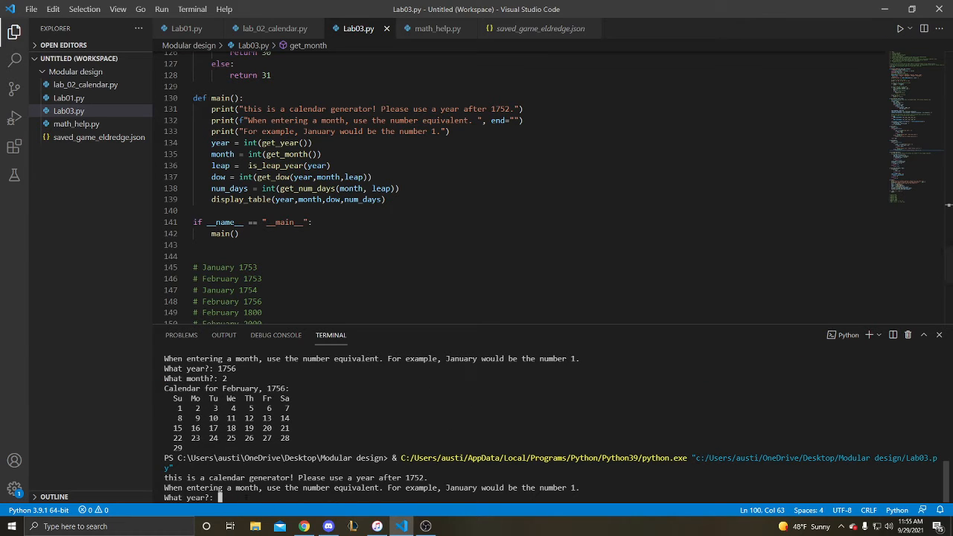
{"action": "type", "text": "1800"}
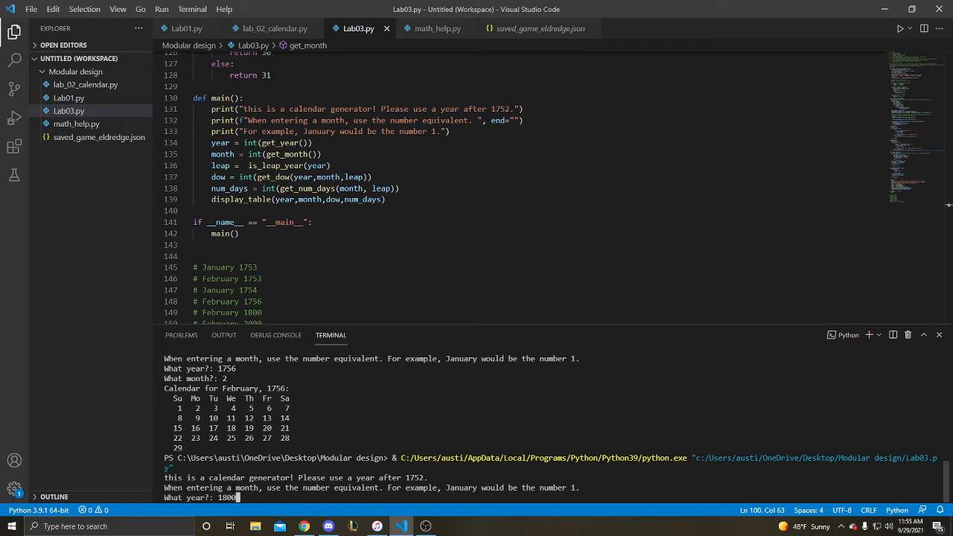
{"action": "key", "text": "Return"}
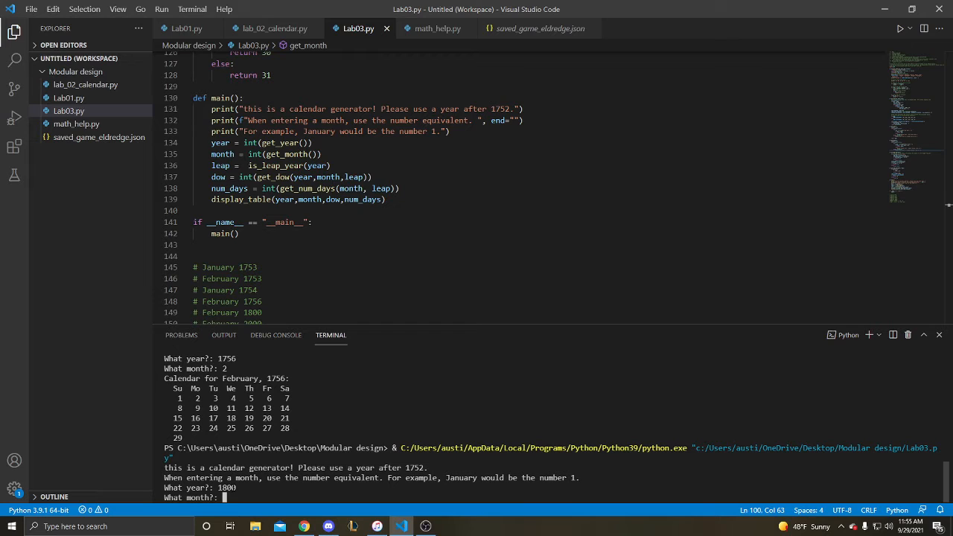
{"action": "type", "text": "2"}
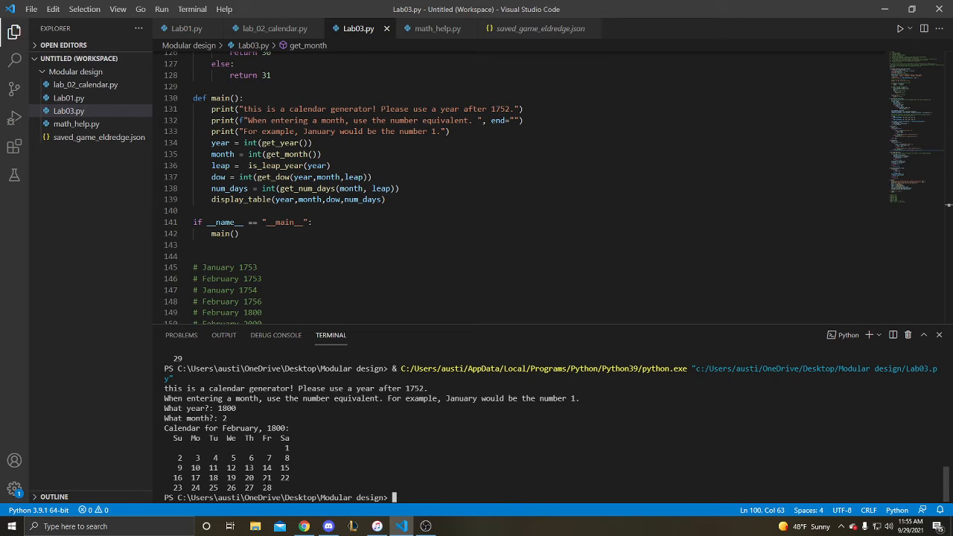
- Enter year 2000 for the February 2000 calendar, then restart the program for error tests
{"action": "scroll", "scroll_direction": "down", "scroll_amount": 3}
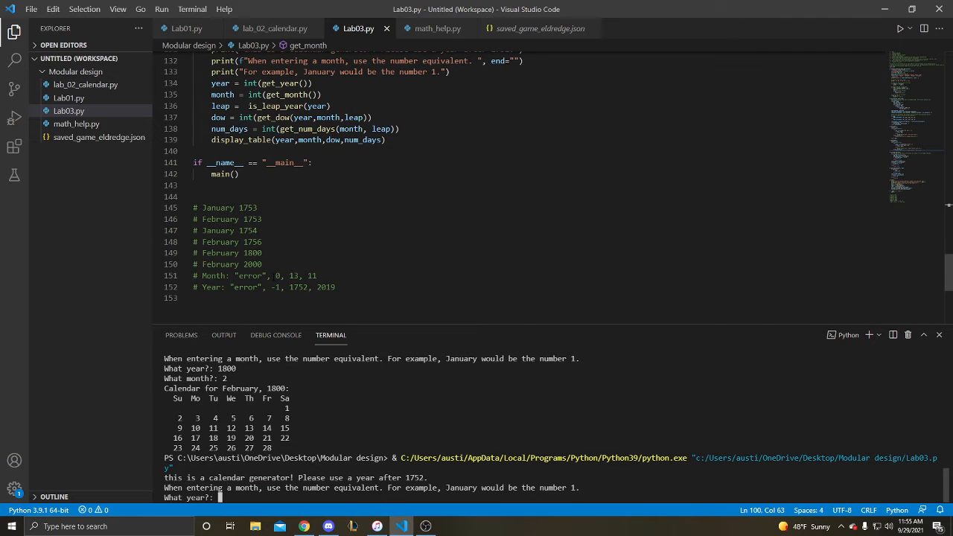
{"action": "type", "text": "2000"}
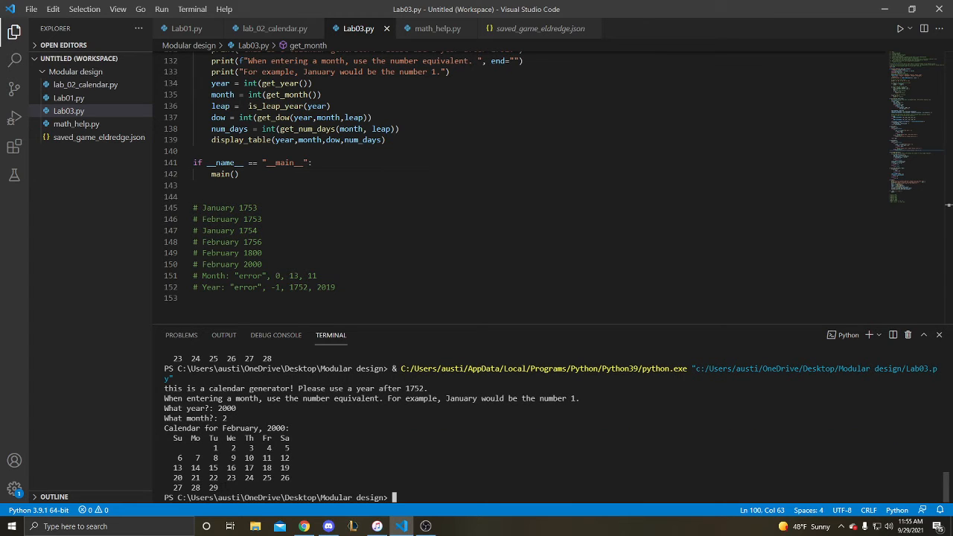
{"action": "mouse_move", "coordinate": [899, 28]}
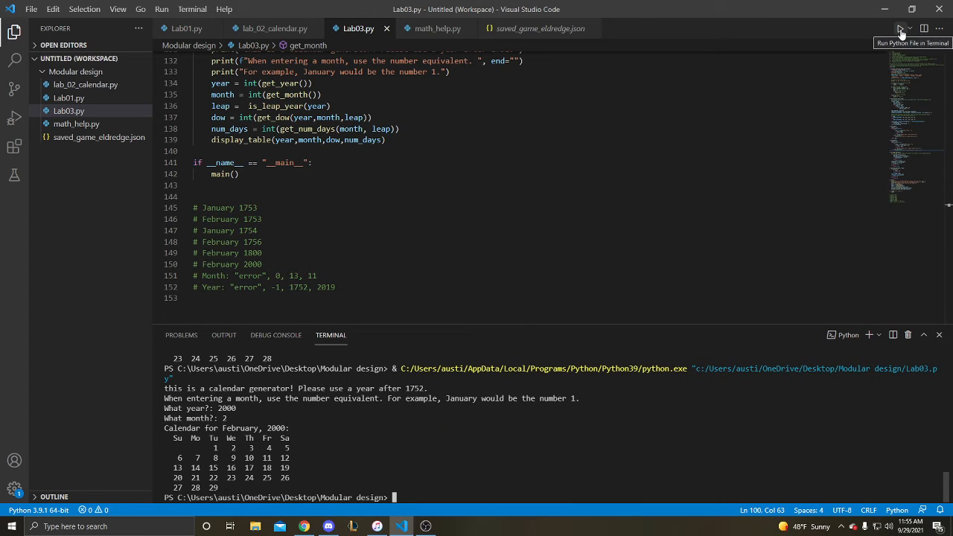
{"action": "left_click", "coordinate": [899, 28]}
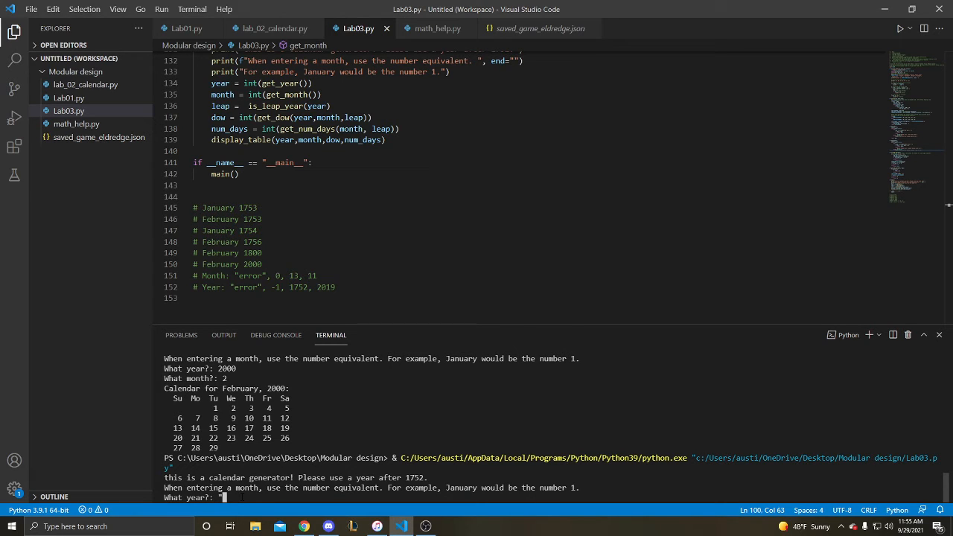
- Enter invalid inputs 'error' for the year and 13 for the month to trigger validation errors
{"action": "type", "text": "\"error\""}
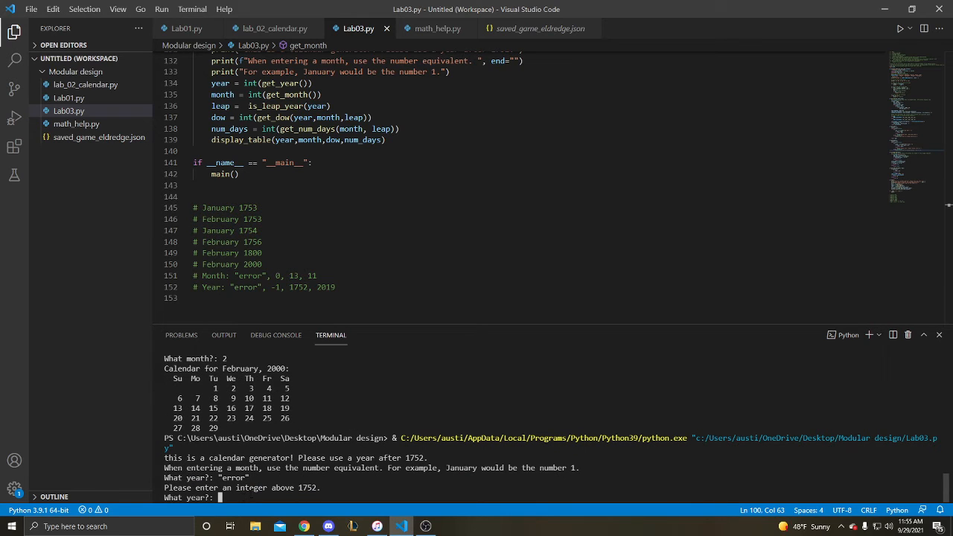
{"action": "mouse_move", "coordinate": [735, 140]}
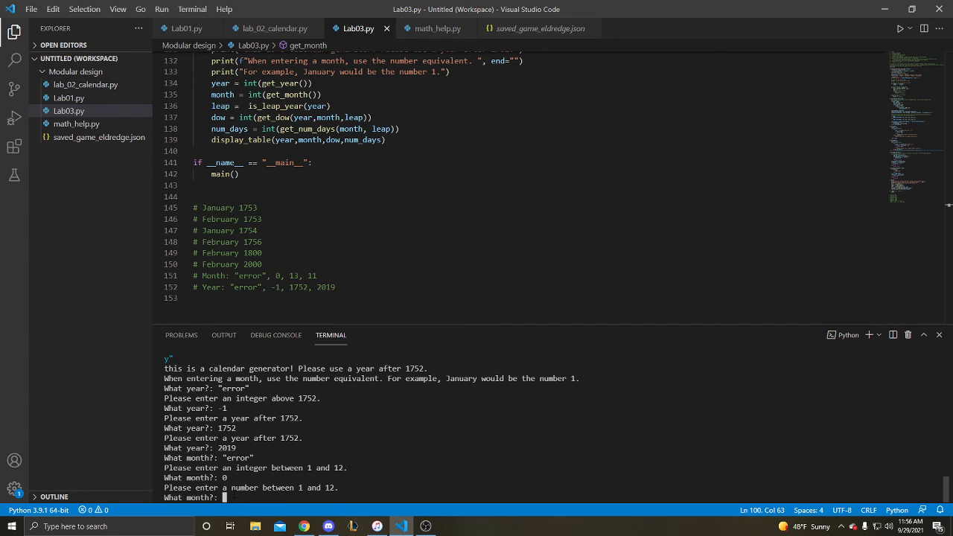
{"action": "type", "text": "13"}
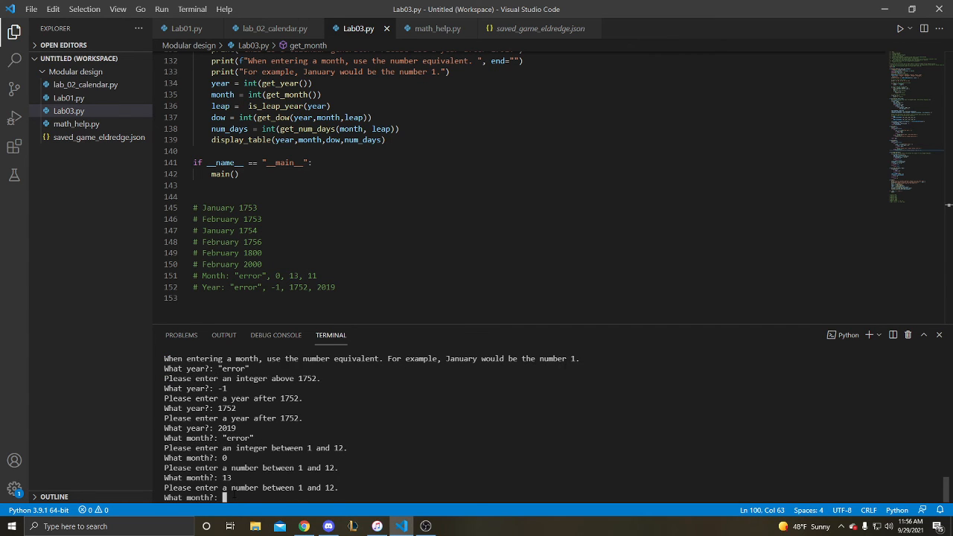